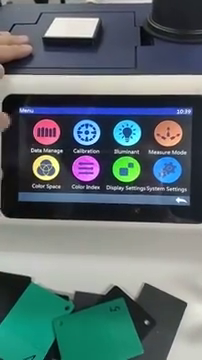
{"action": "left_click", "coordinate": [42, 136]}
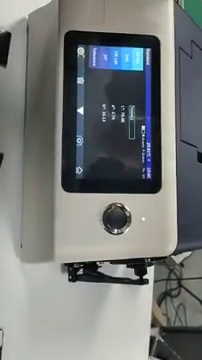
{"action": "left_click", "coordinate": [108, 208]}
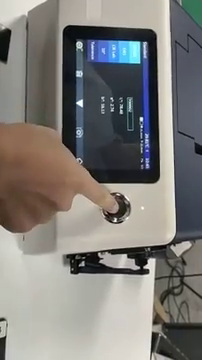